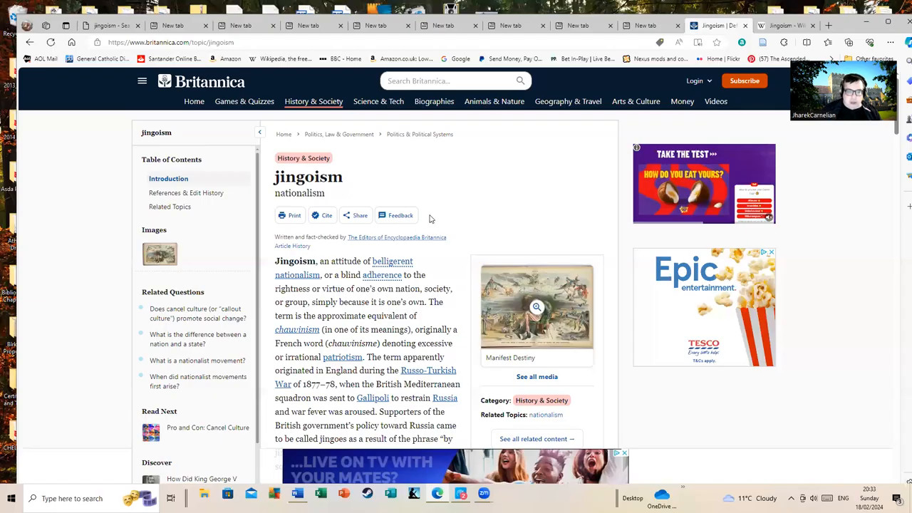
mouse_move(356, 246)
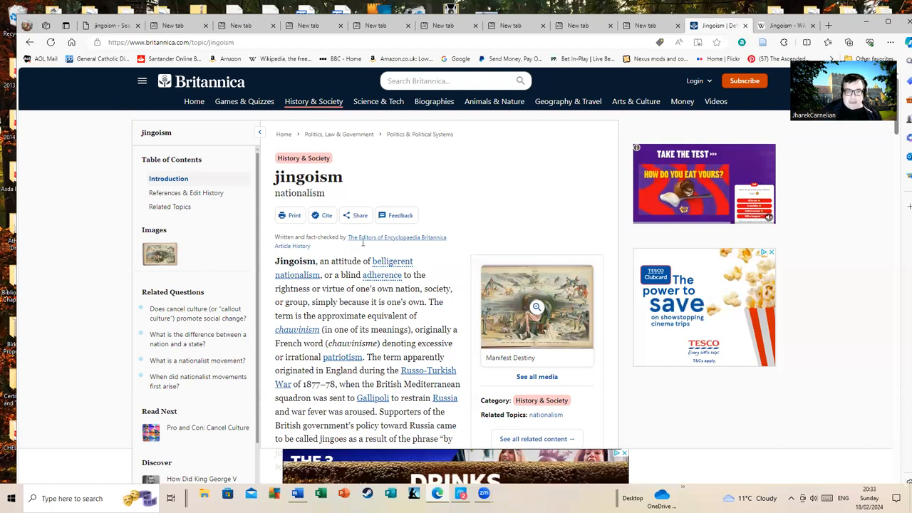
scroll(down, 3)
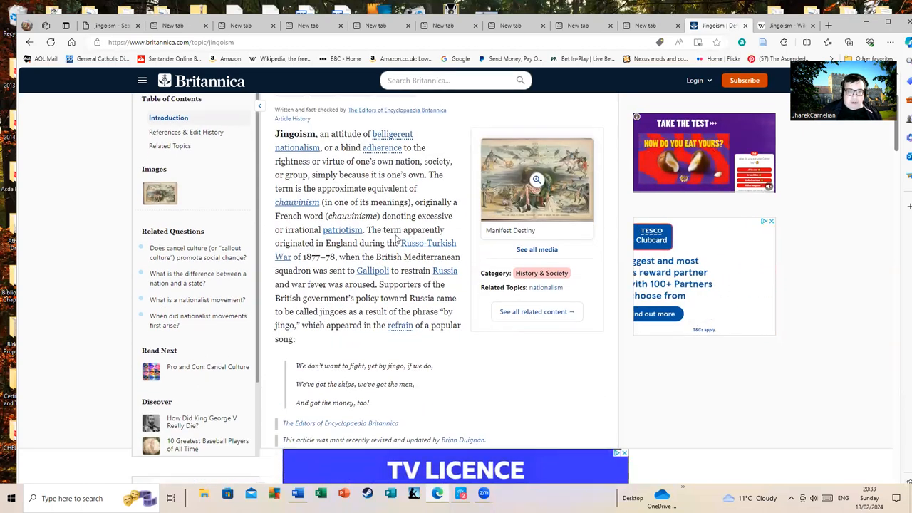
scroll(up, 3)
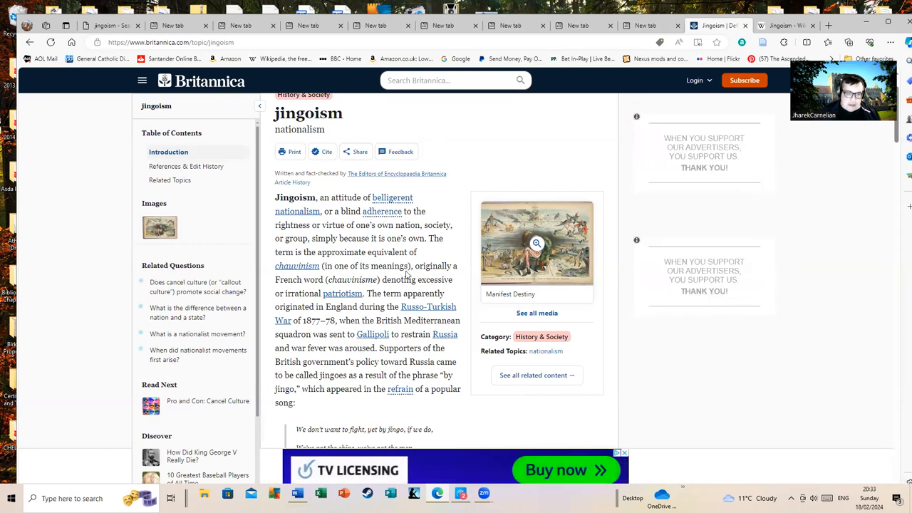
mouse_move(439, 316)
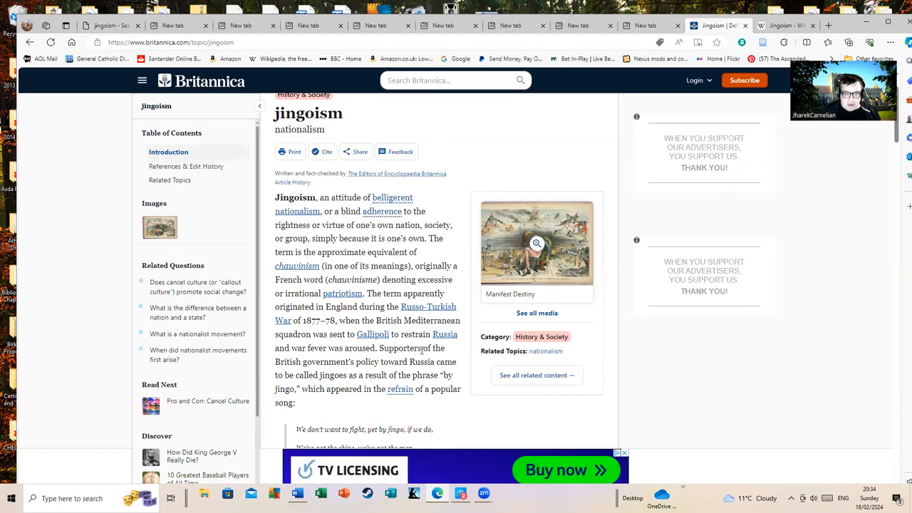
mouse_move(442, 336)
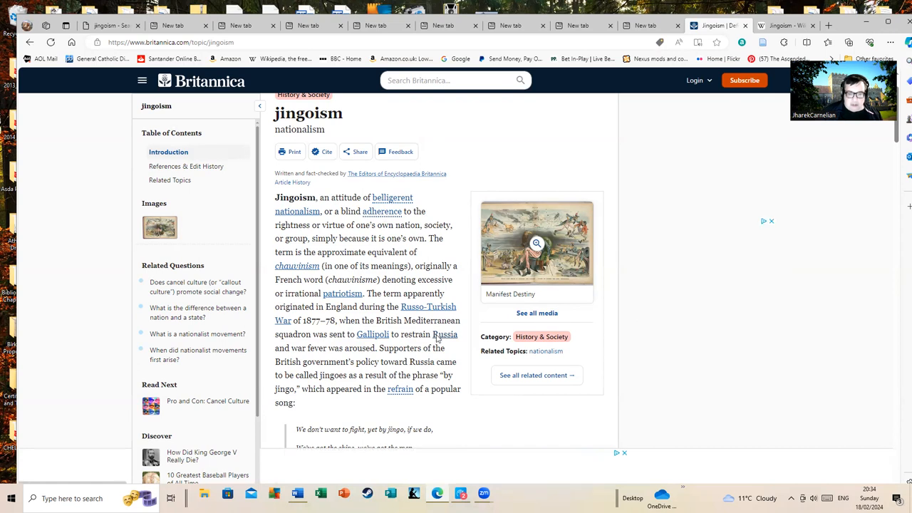
scroll(down, 3)
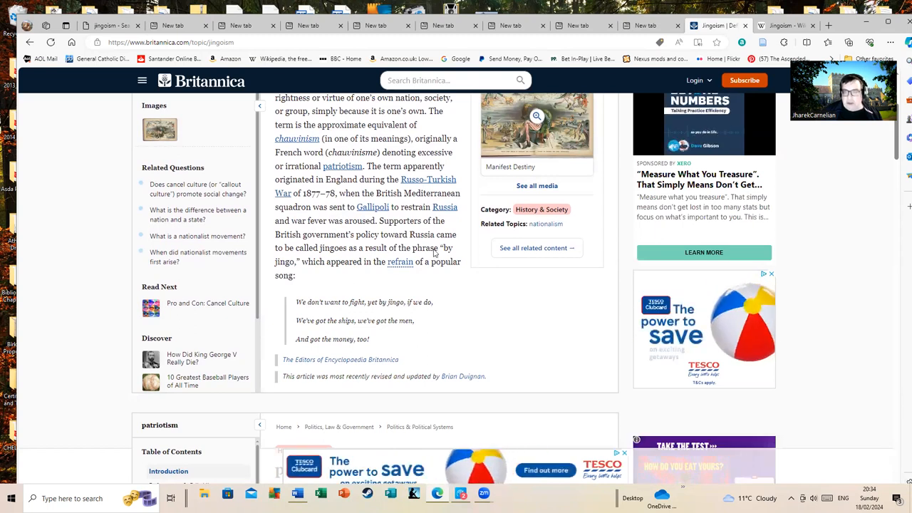
mouse_move(784, 26)
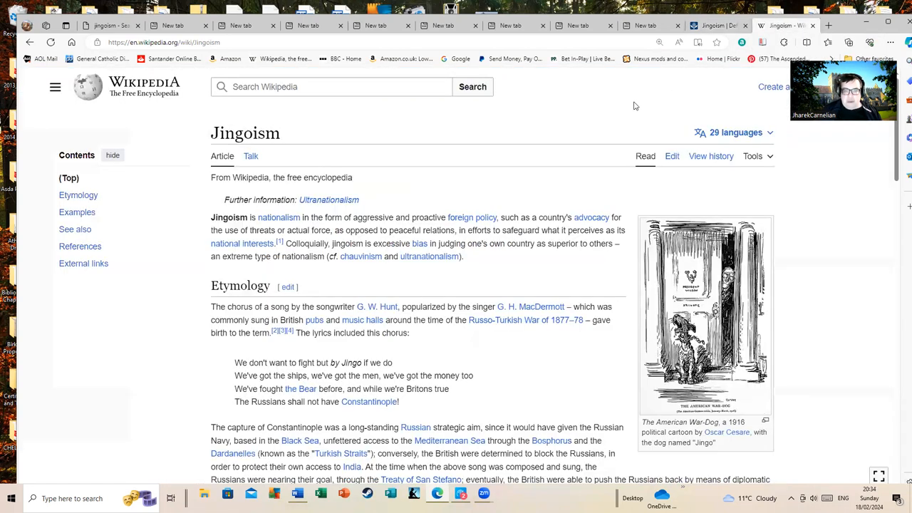
mouse_move(472, 216)
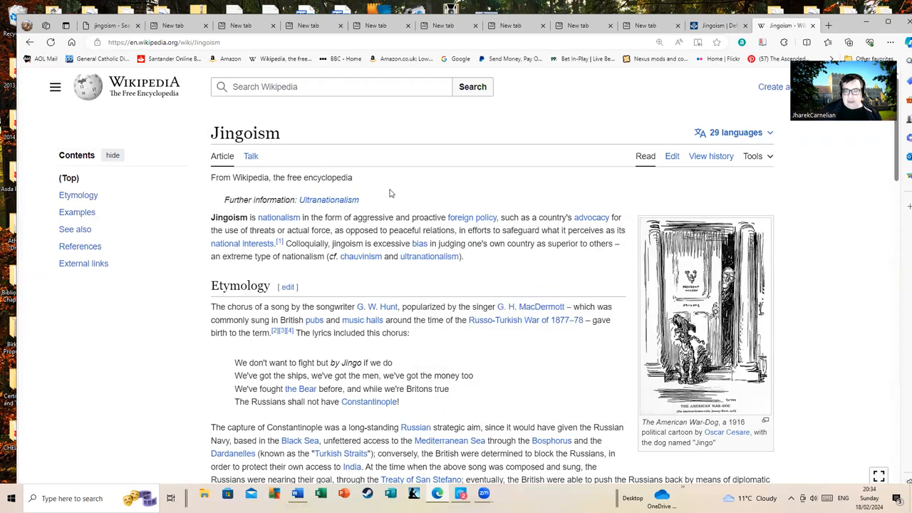
scroll(down, 3)
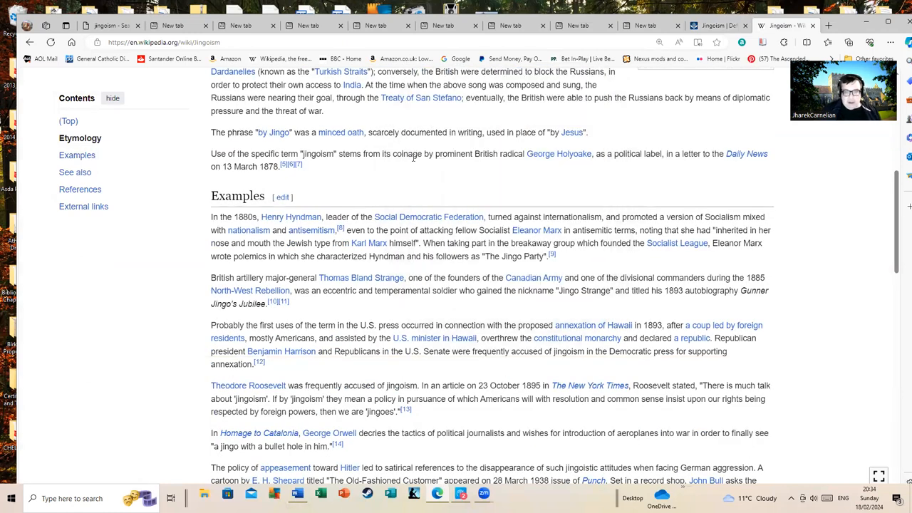
mouse_move(429, 168)
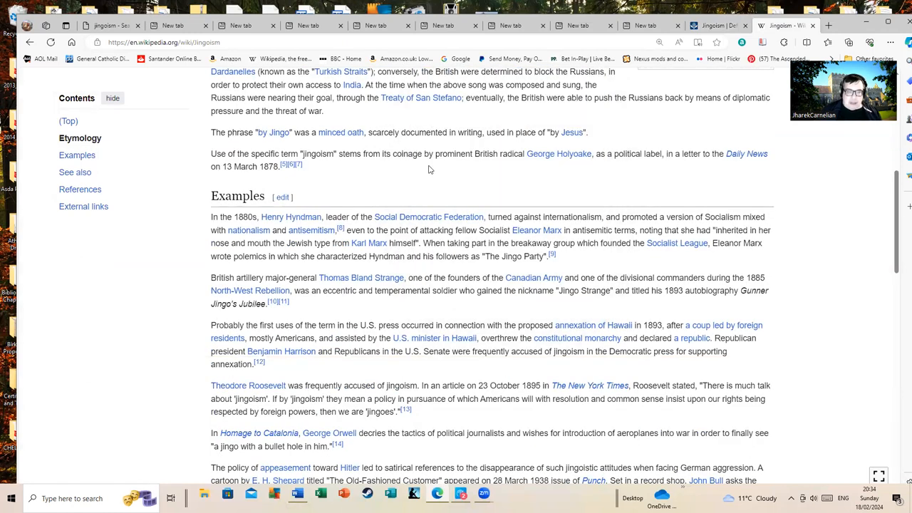
scroll(down, 3)
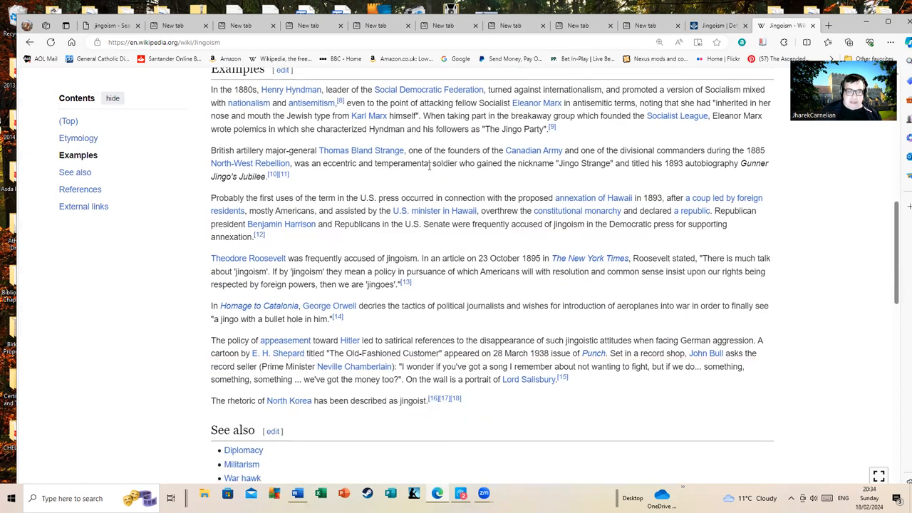
scroll(down, 3)
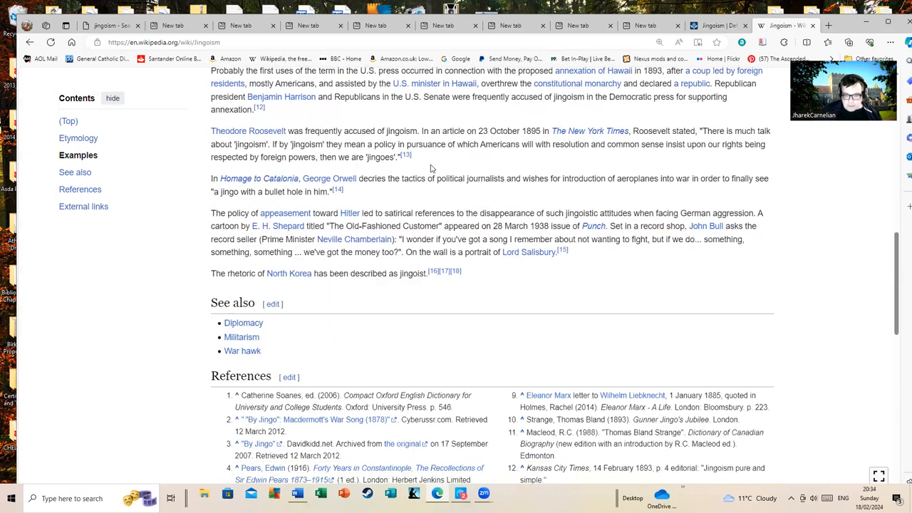
scroll(up, 3)
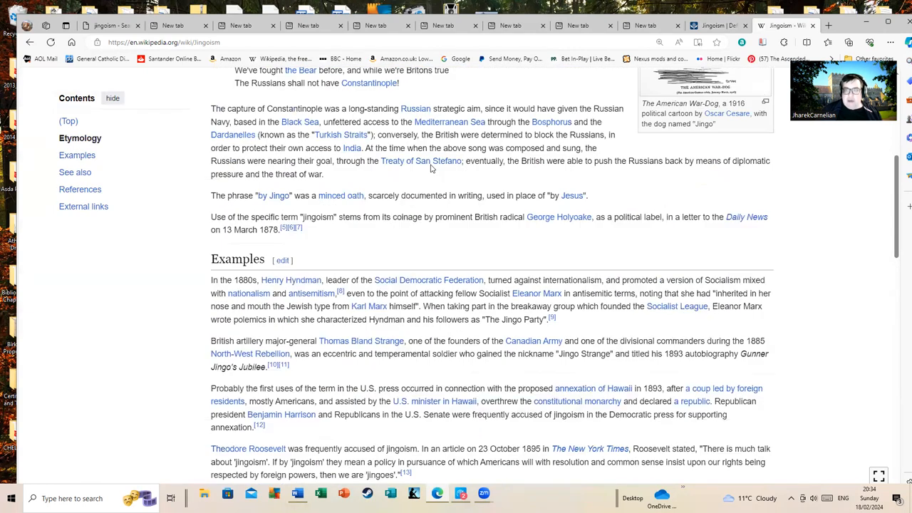
scroll(up, 3)
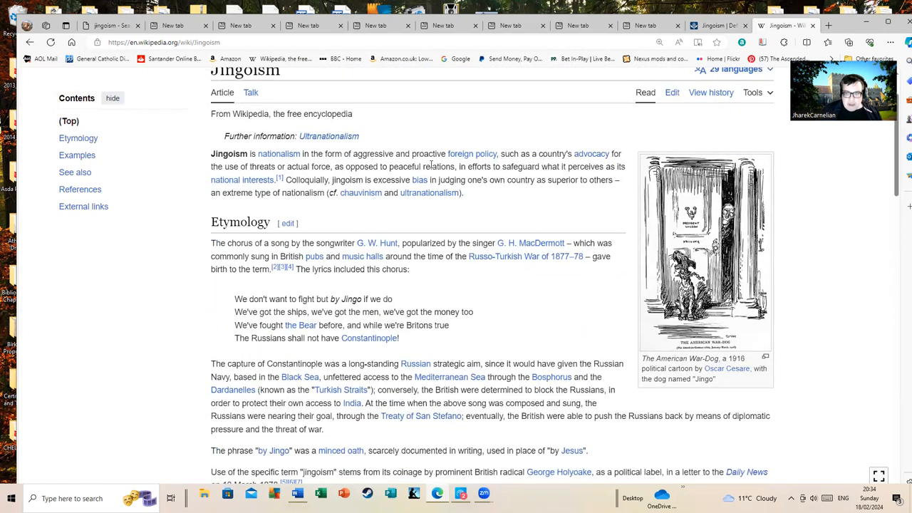
scroll(down, 3)
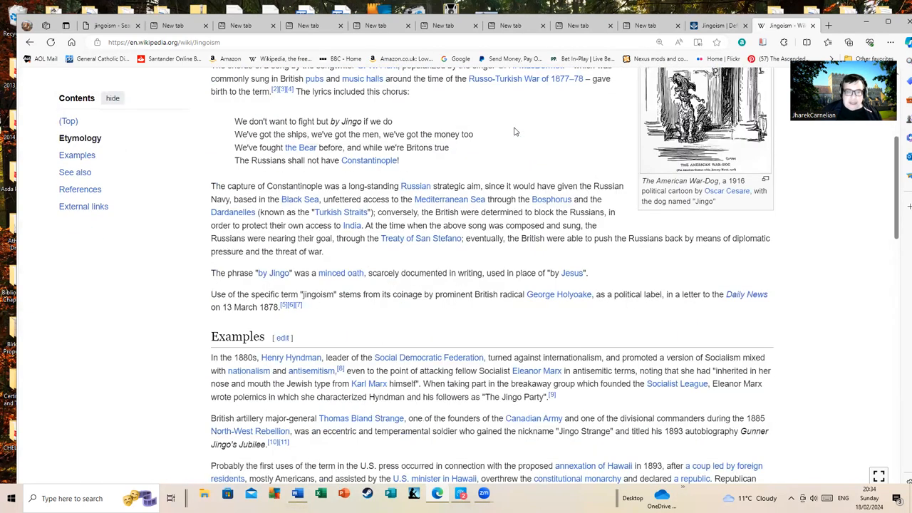
scroll(up, 3)
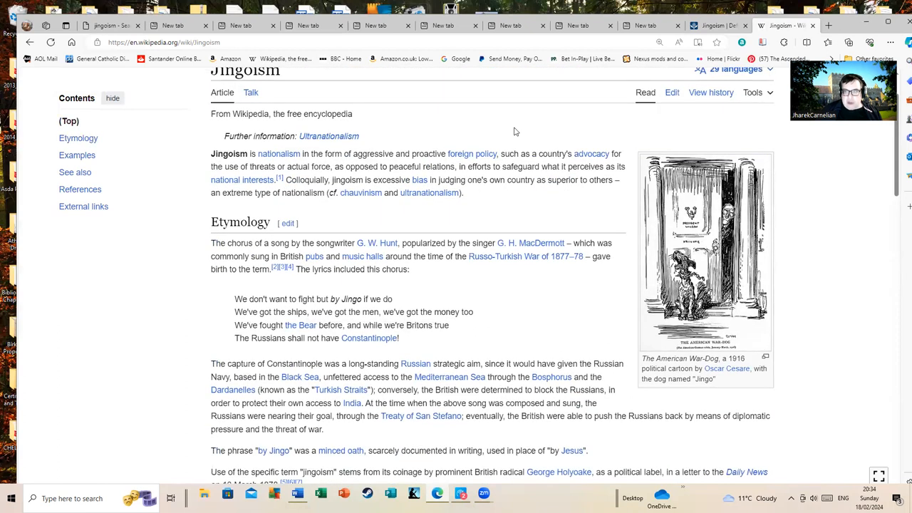
mouse_move(534, 124)
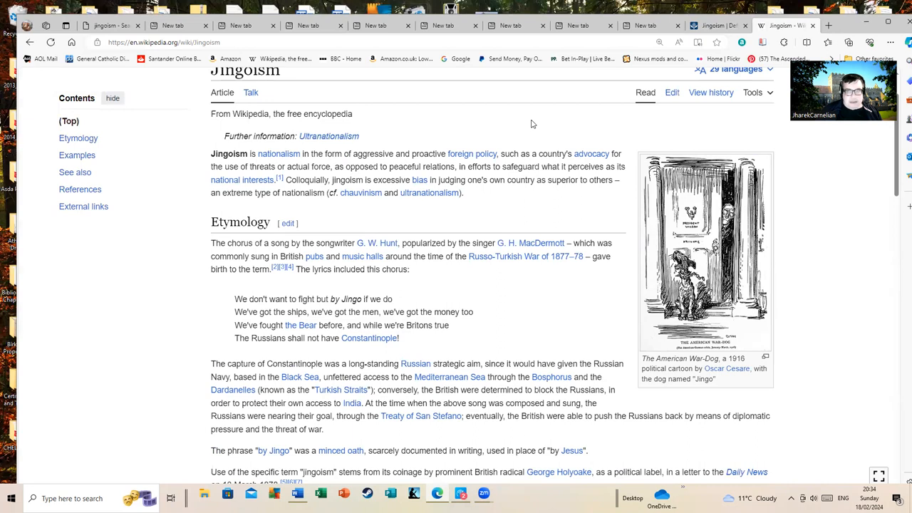
mouse_move(561, 97)
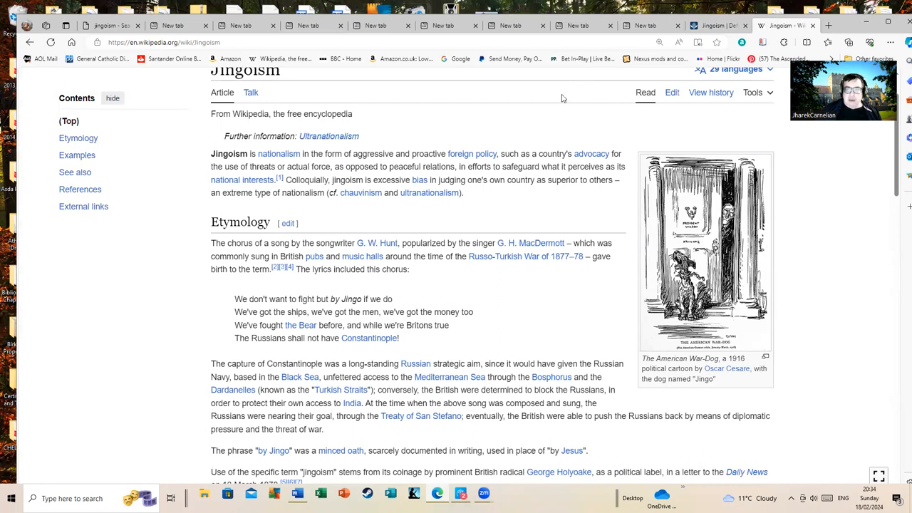
mouse_move(502, 152)
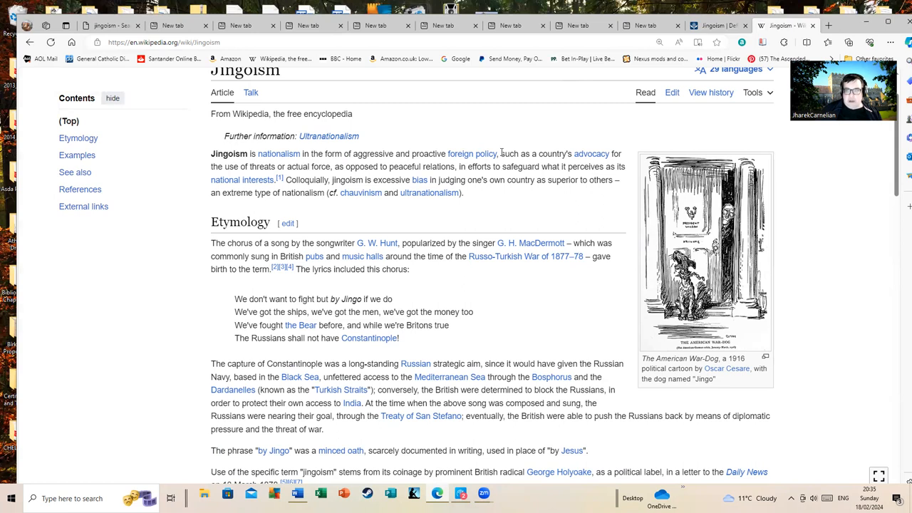
mouse_move(541, 134)
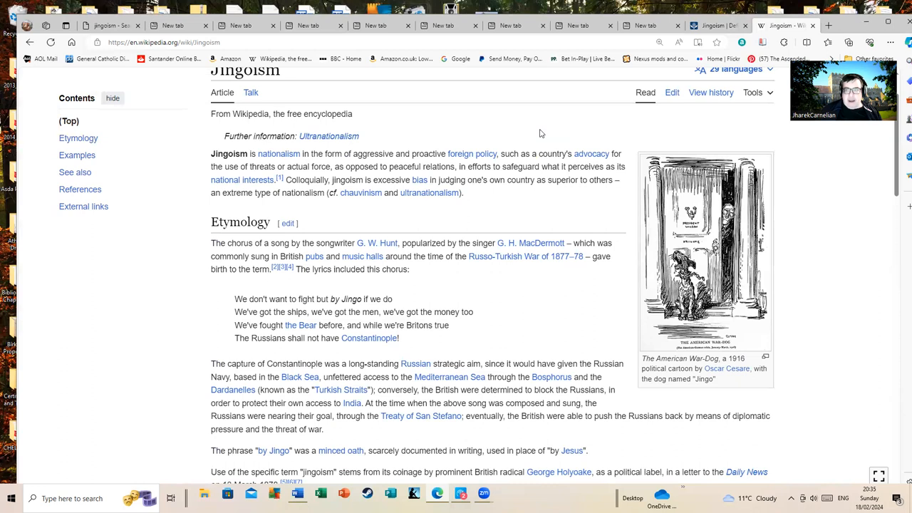
mouse_move(537, 134)
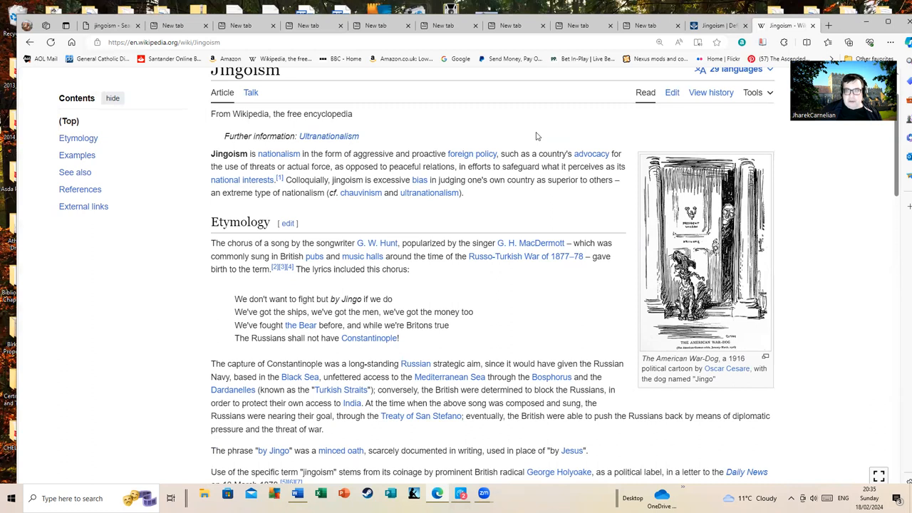
mouse_move(580, 39)
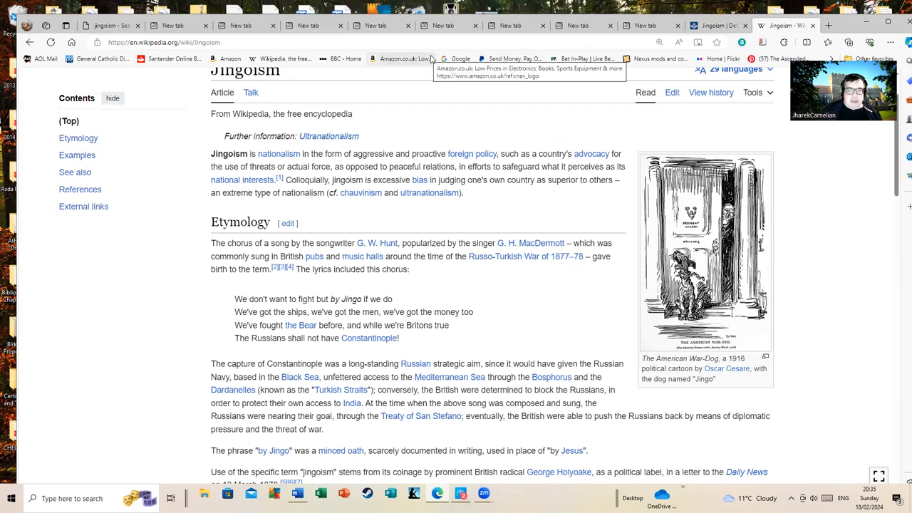
mouse_move(468, 16)
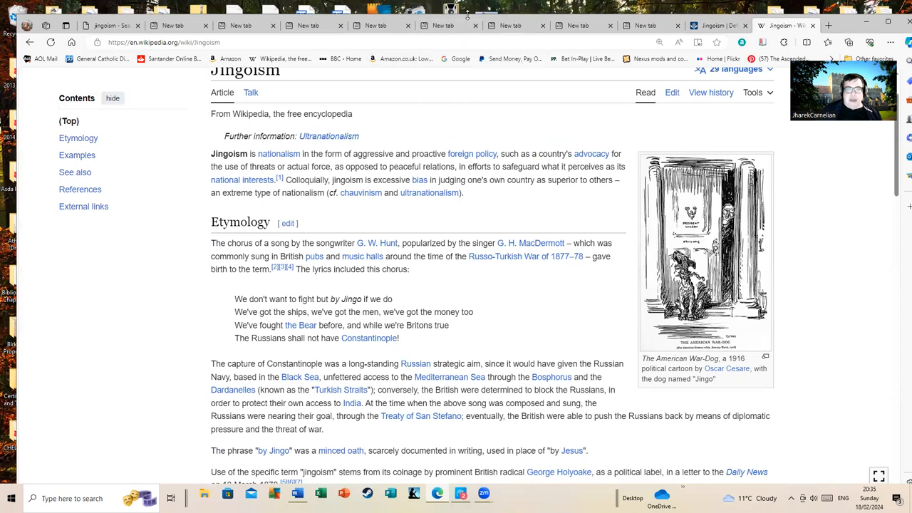